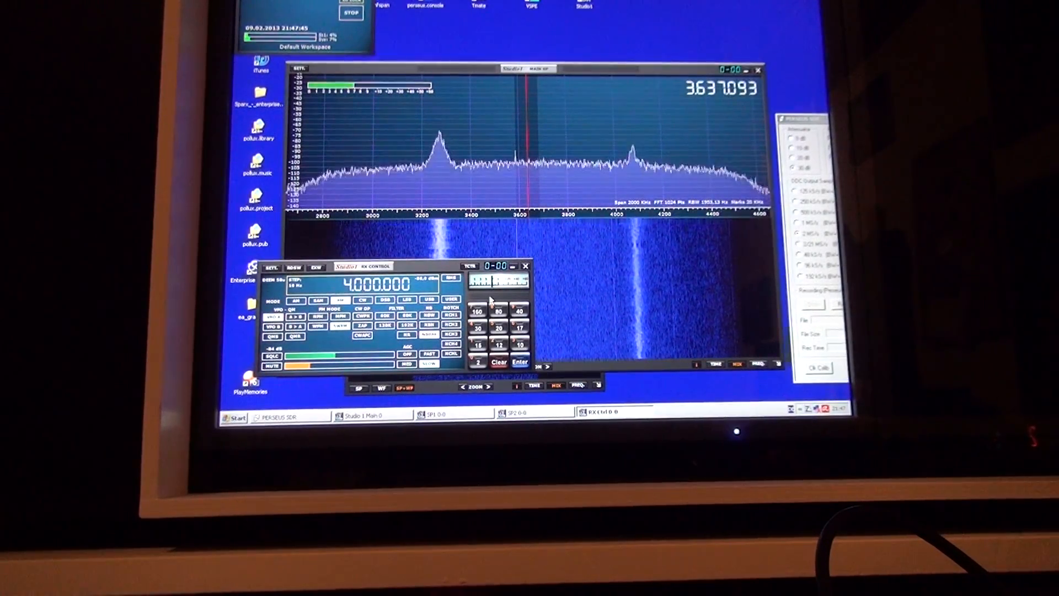
- Apply the entered 4,000,000 Hz on the RX Control keypad to retune to 4.000000 MHz
click(519, 361)
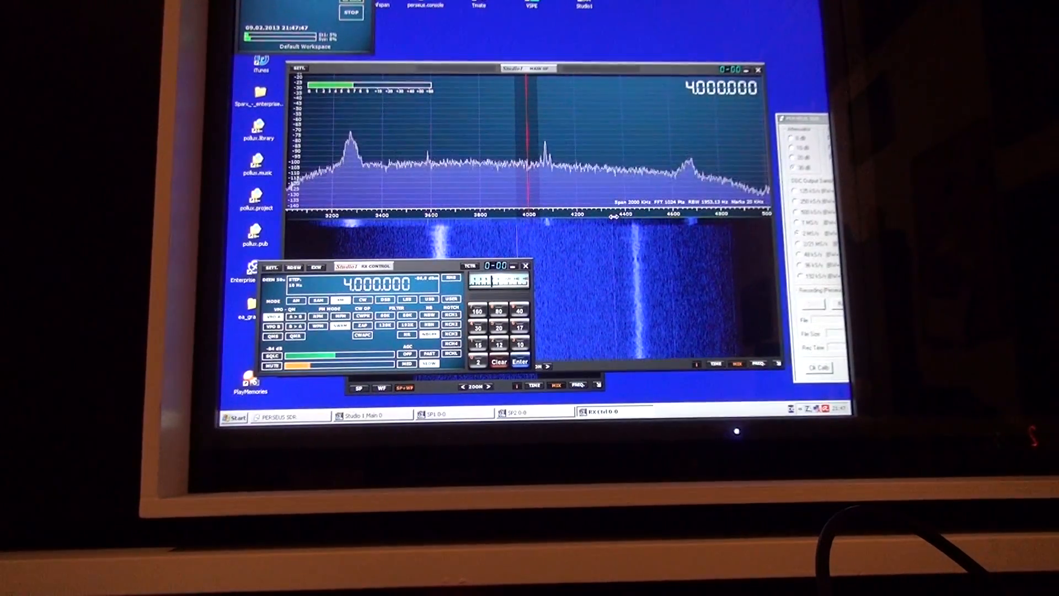